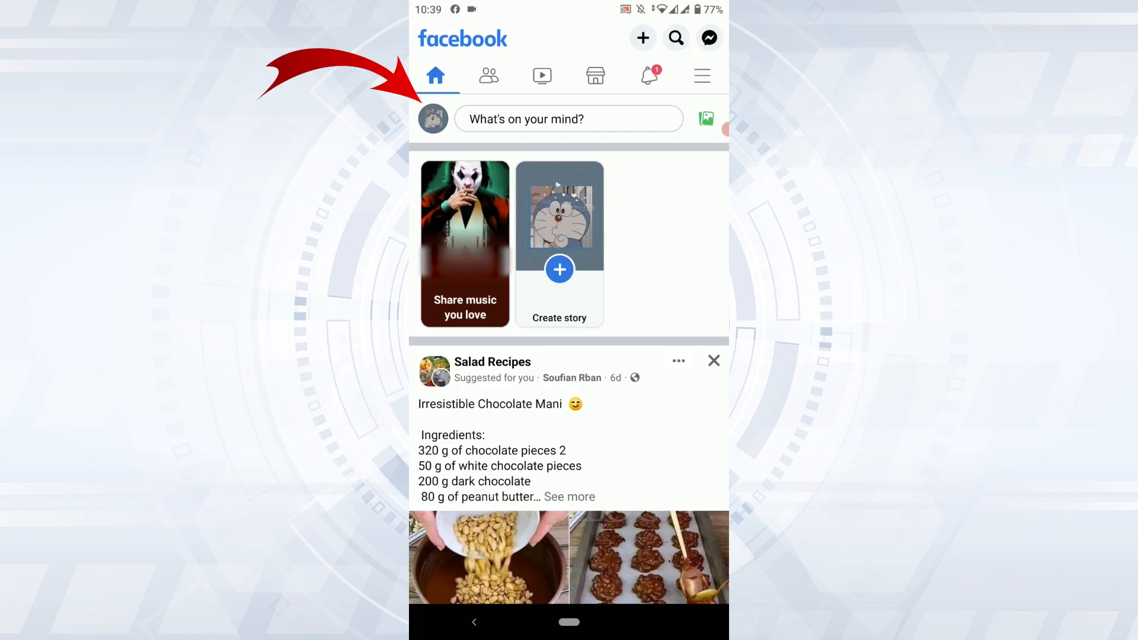
# Step: Open your own profile from the profile picture on the Home feed
pyautogui.click(433, 118)
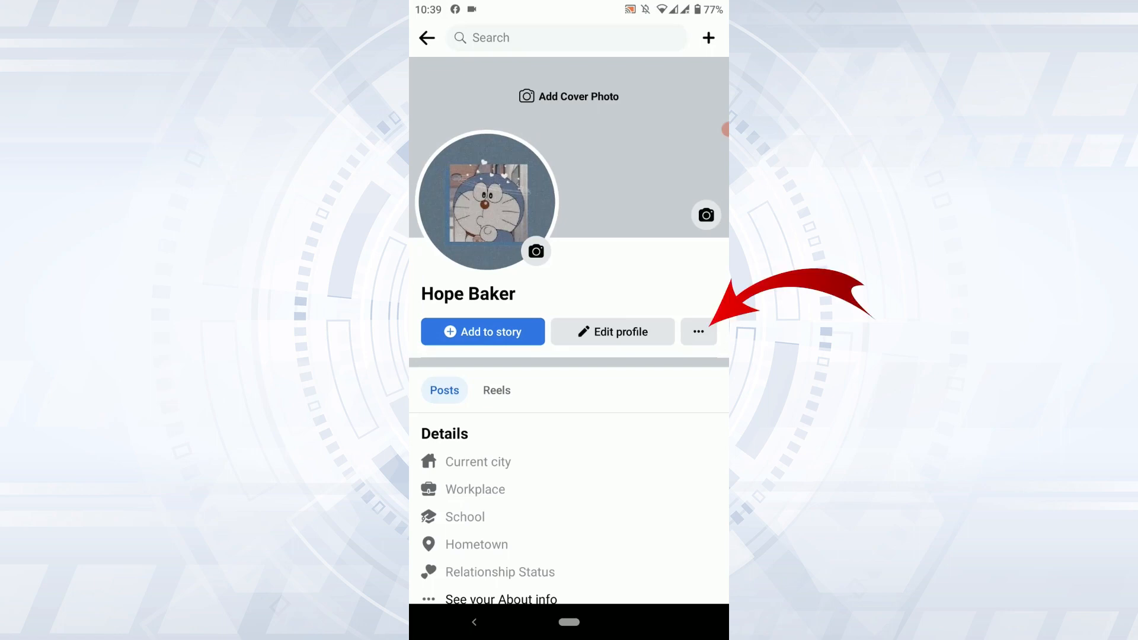
# Step: Open Activity log from the '...' menu beside Edit profile
pyautogui.click(698, 332)
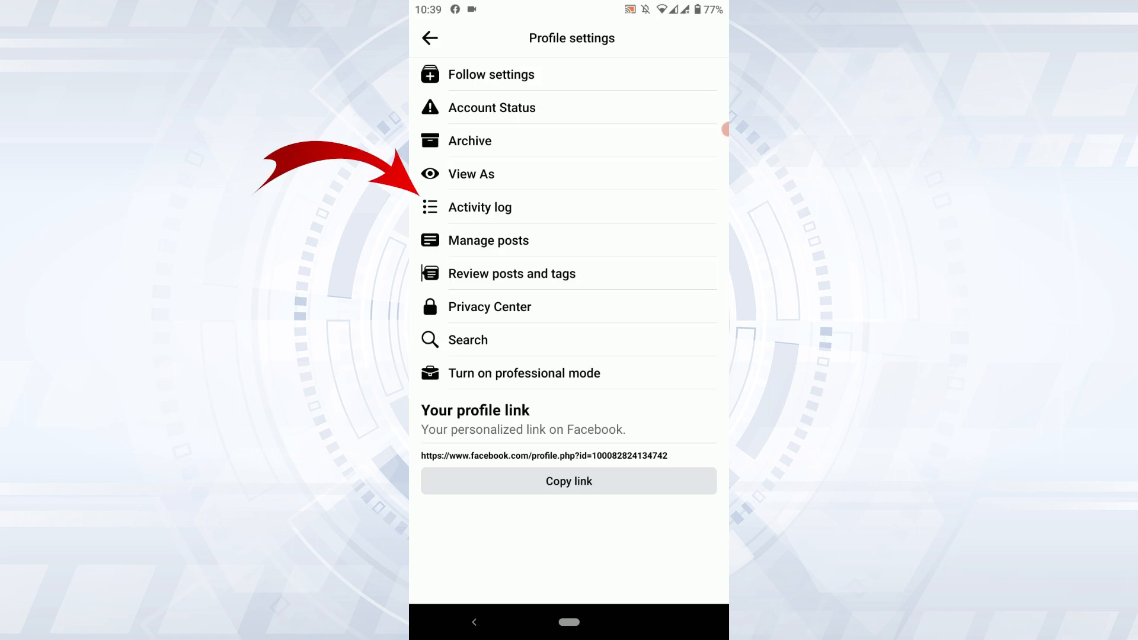
pyautogui.click(479, 207)
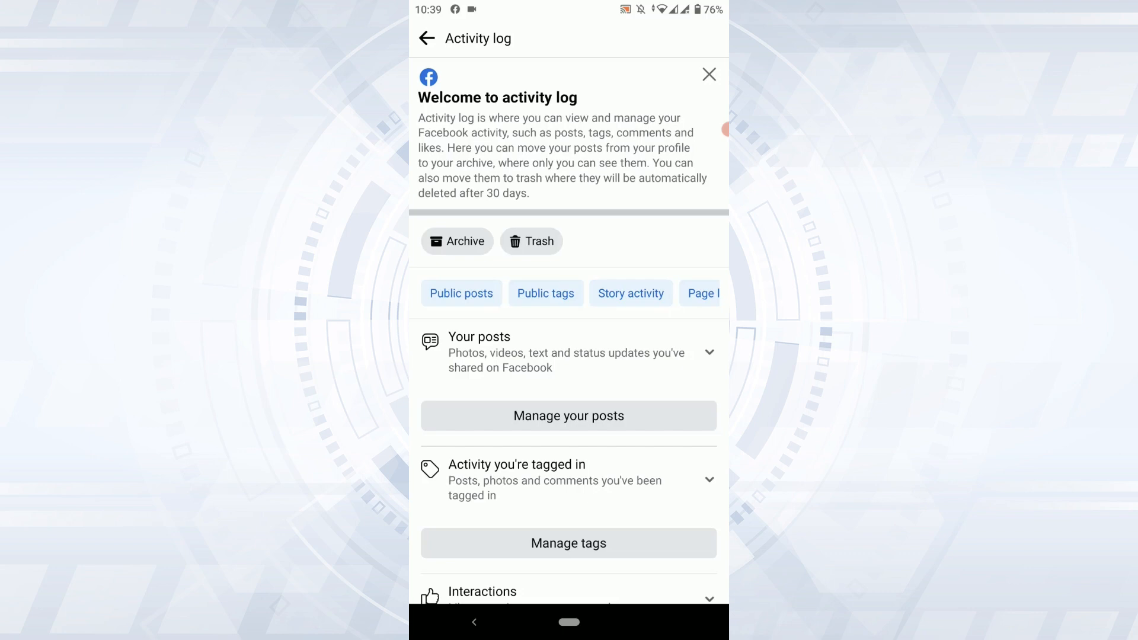
# Step: Scroll the Activity log filter chips and select 'Videos watched'
pyautogui.hscroll(-3)
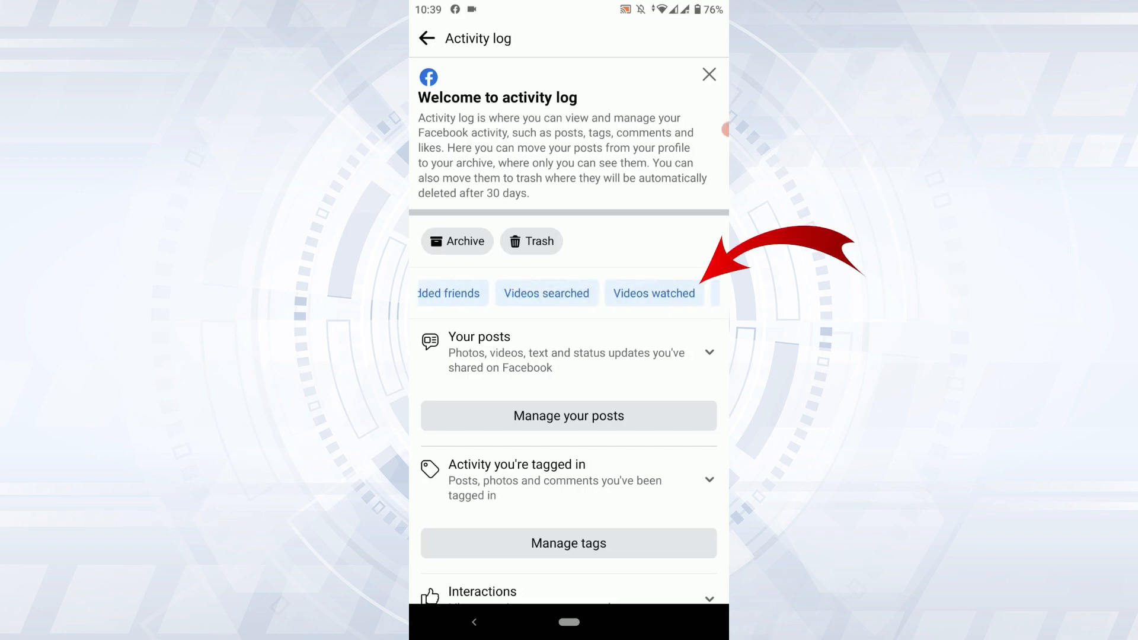
pyautogui.click(653, 293)
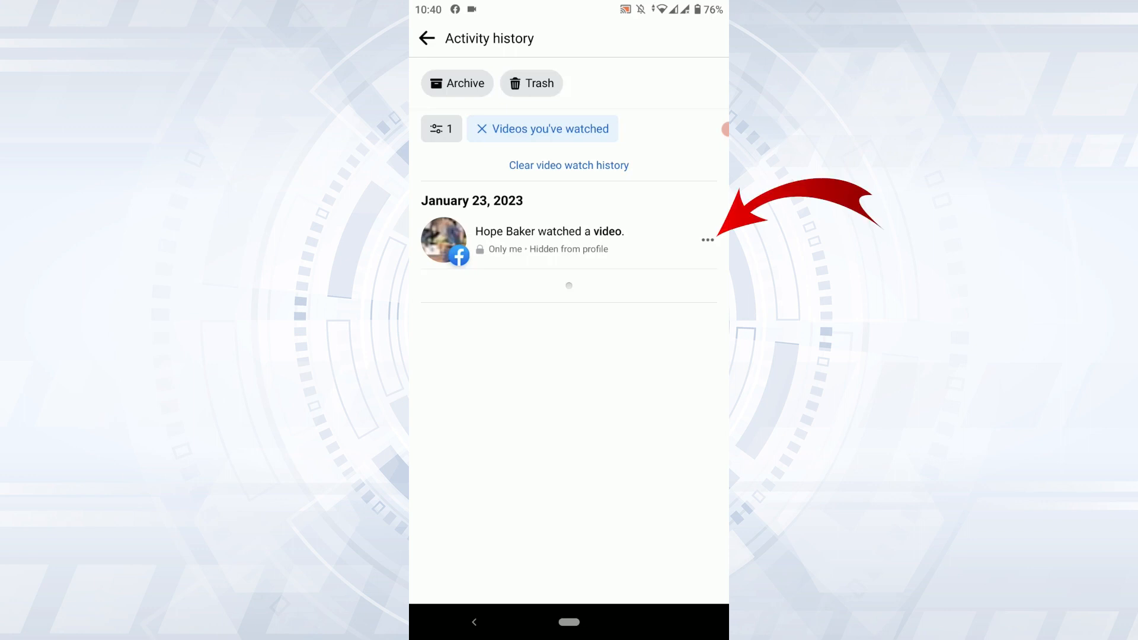
# Step: Open the options for the January 23, 2023 watched-video entry
pyautogui.click(708, 240)
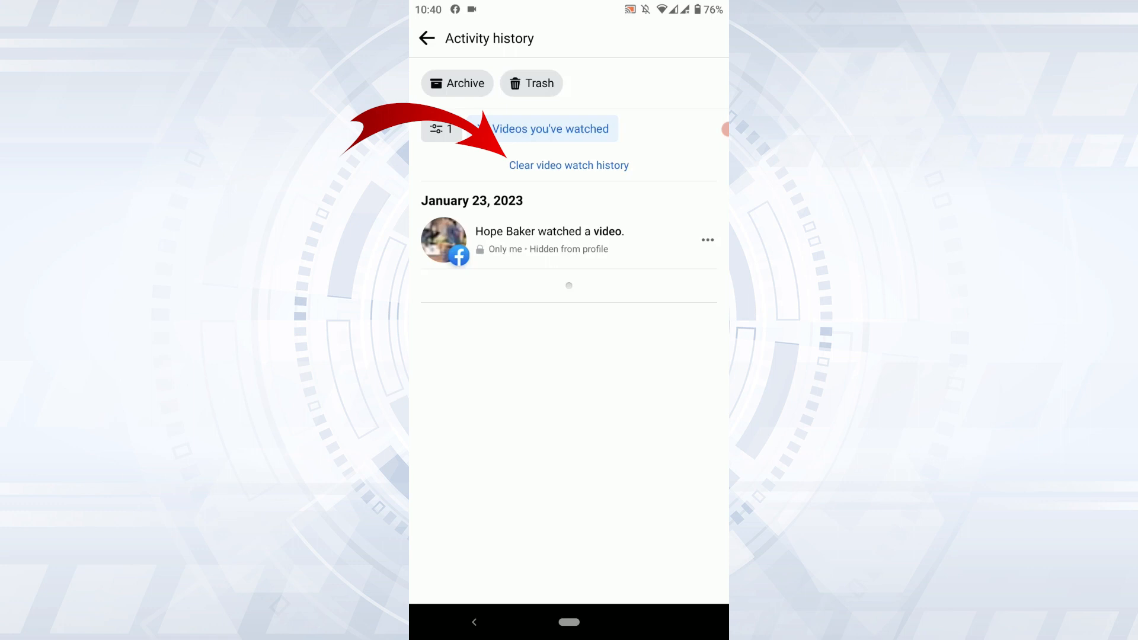
# Step: Choose 'Clear video watch history' and confirm with CLEAR in 'Are you sure?'
pyautogui.click(568, 164)
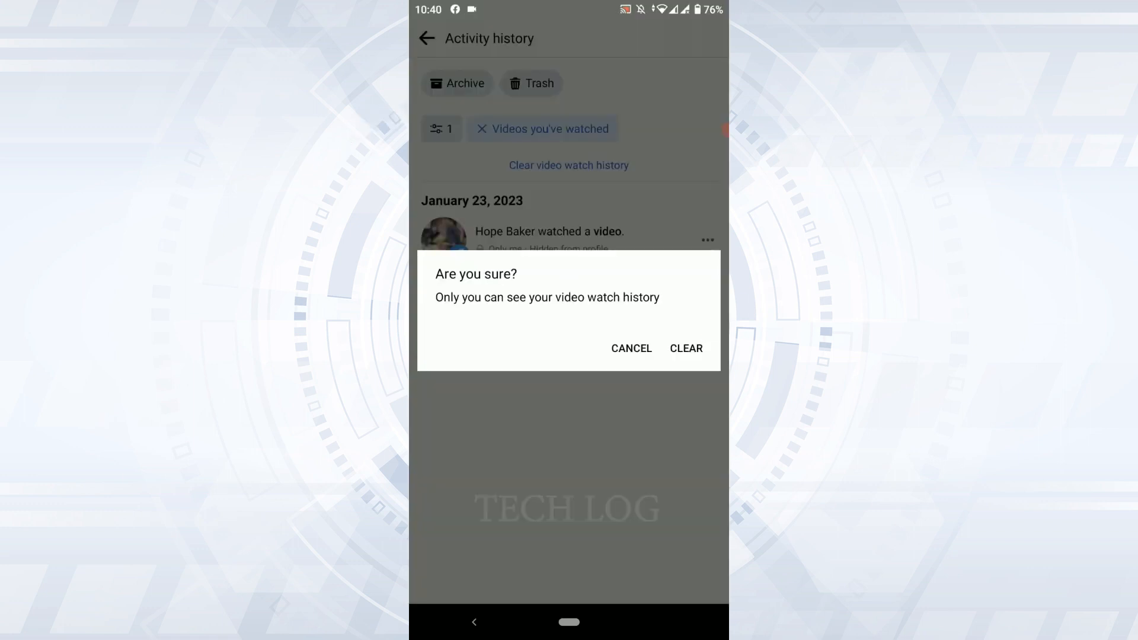
pyautogui.click(630, 348)
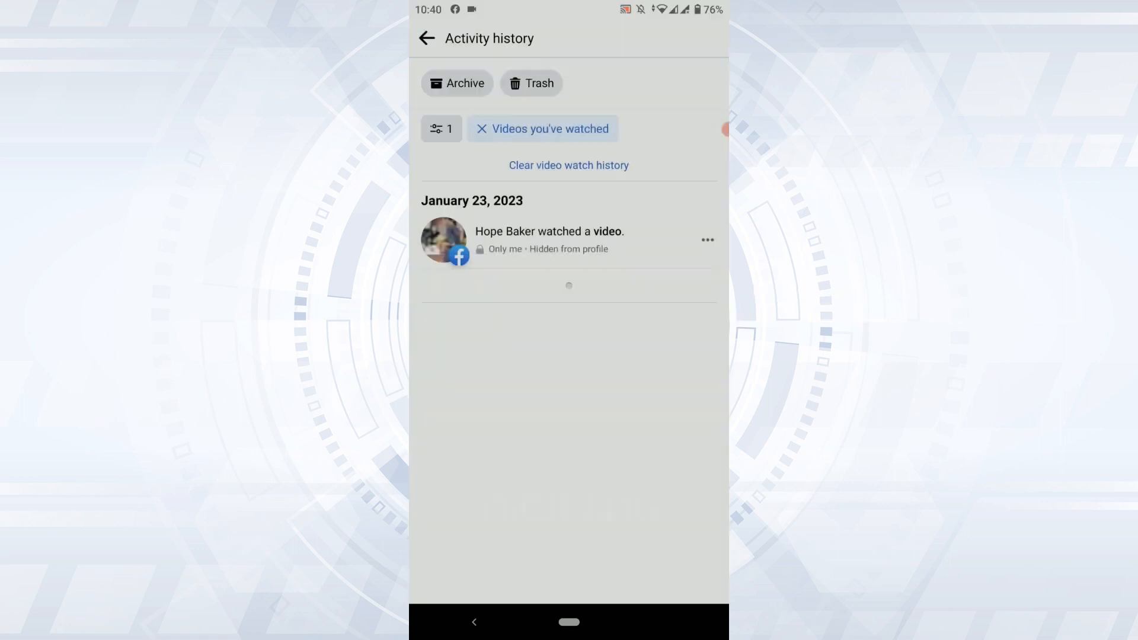
pyautogui.click(569, 165)
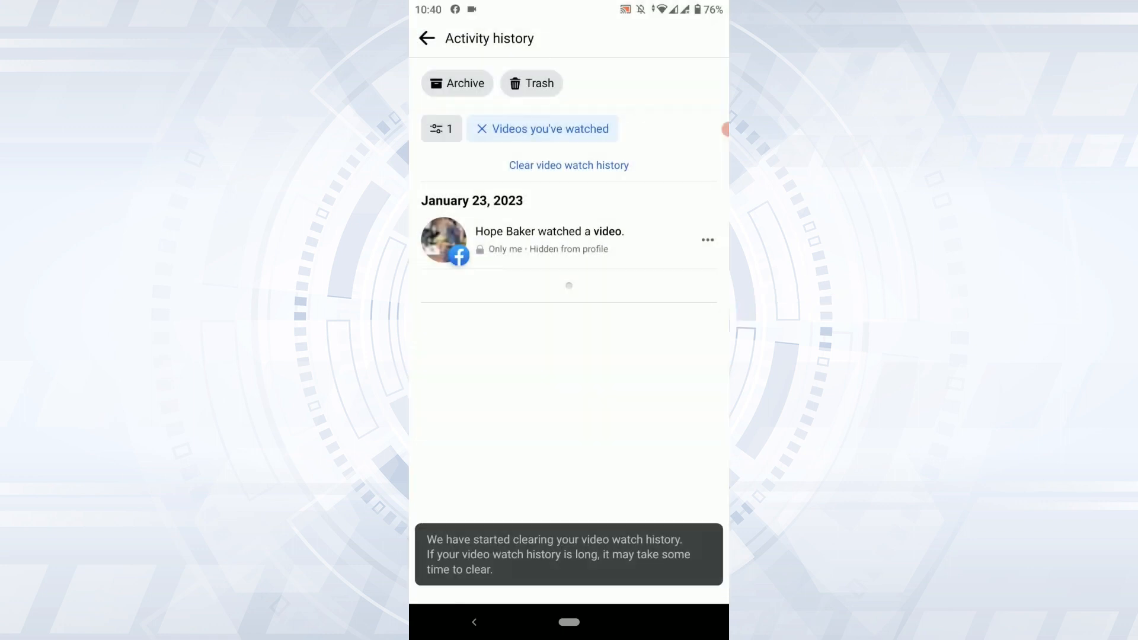